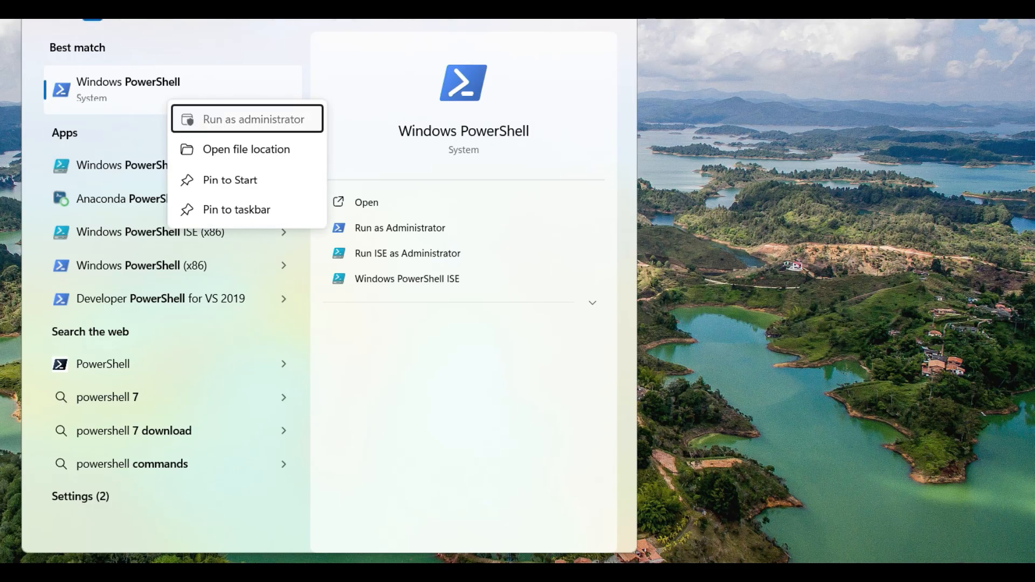
From an administrator PowerShell, install WSL and start the Ubuntu distribution (wsl --install, wsl.exe -d Ubuntu)
{"action": "left_click", "coordinate": [254, 120]}
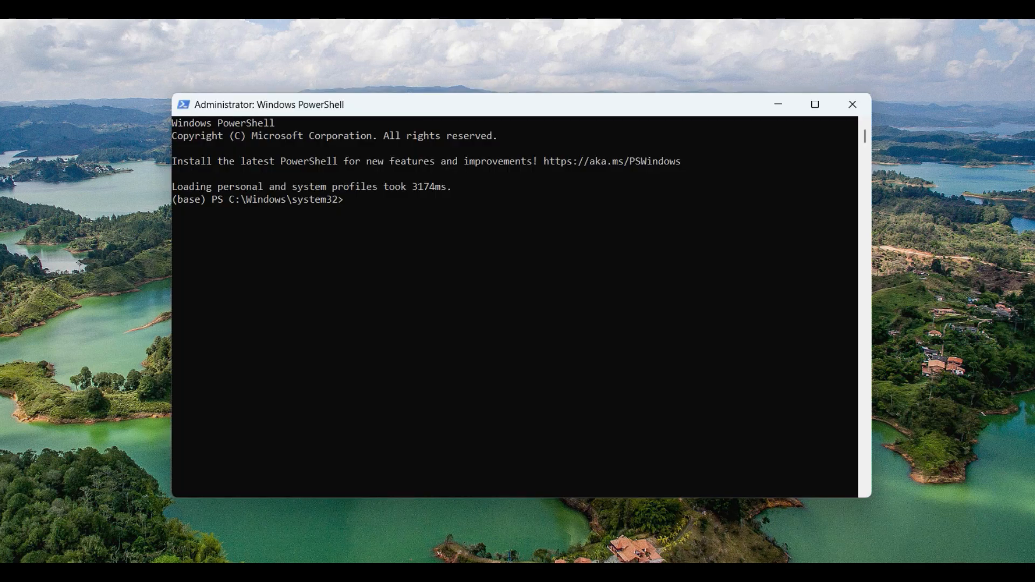
{"action": "type", "text": "wsl --install"}
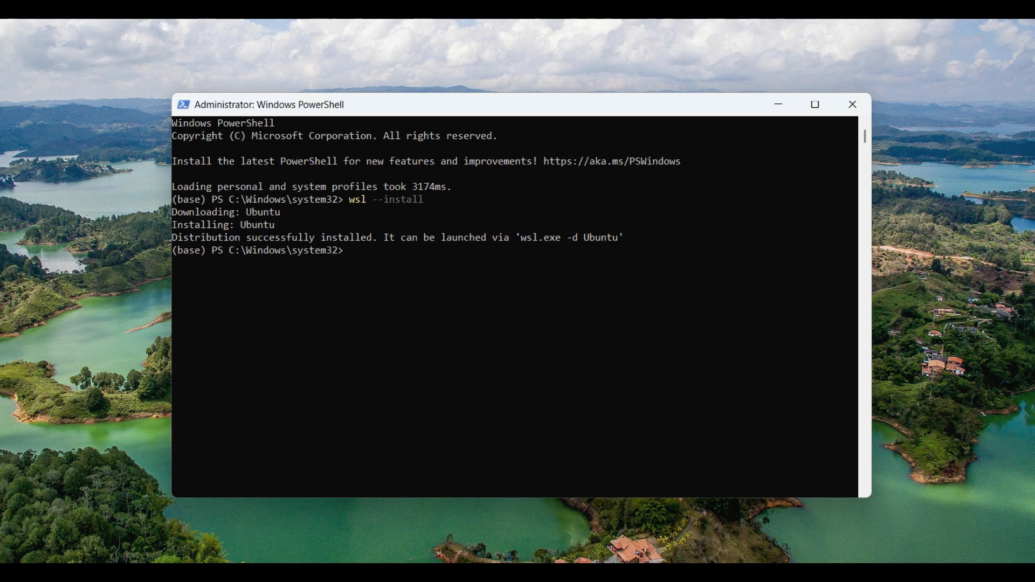
{"action": "type", "text": "wsl.exe -d Ubuntu"}
{"action": "type", "text": "techexpert"}
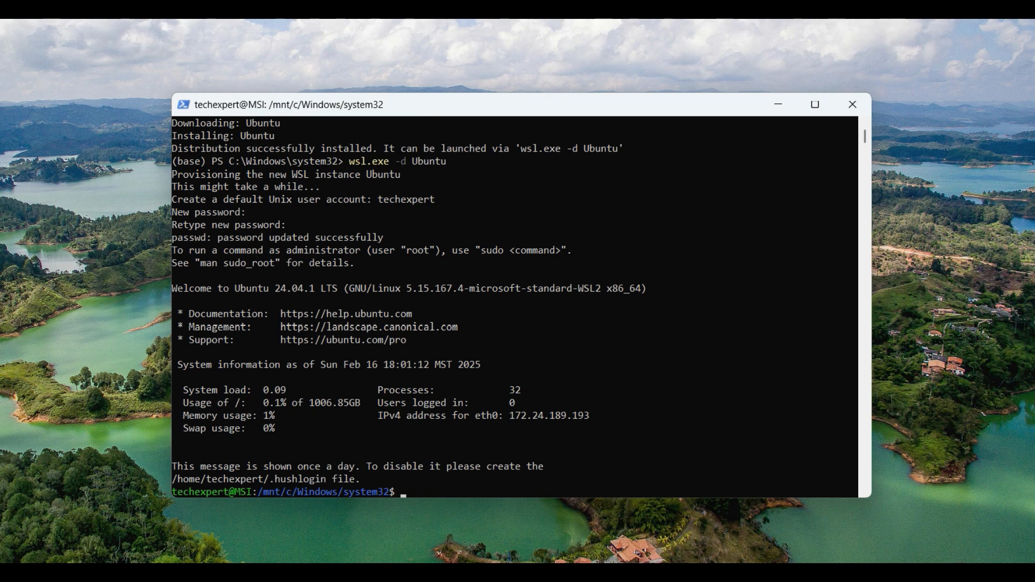
Check the system with uname and download the Anaconda3-2024.10-1-Linux-x86_64.sh installer with wget
{"action": "type", "text": "uname -"}
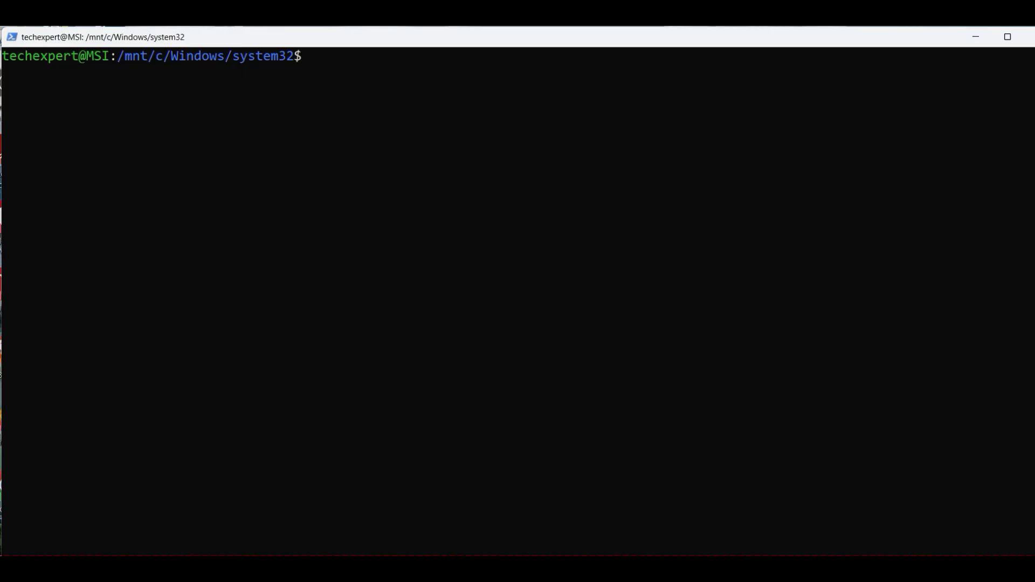
{"action": "type", "text": "wget https://repo.continuum.io/archive/Anaconda3-2024.10-1-Linux-x86_64.sh"}
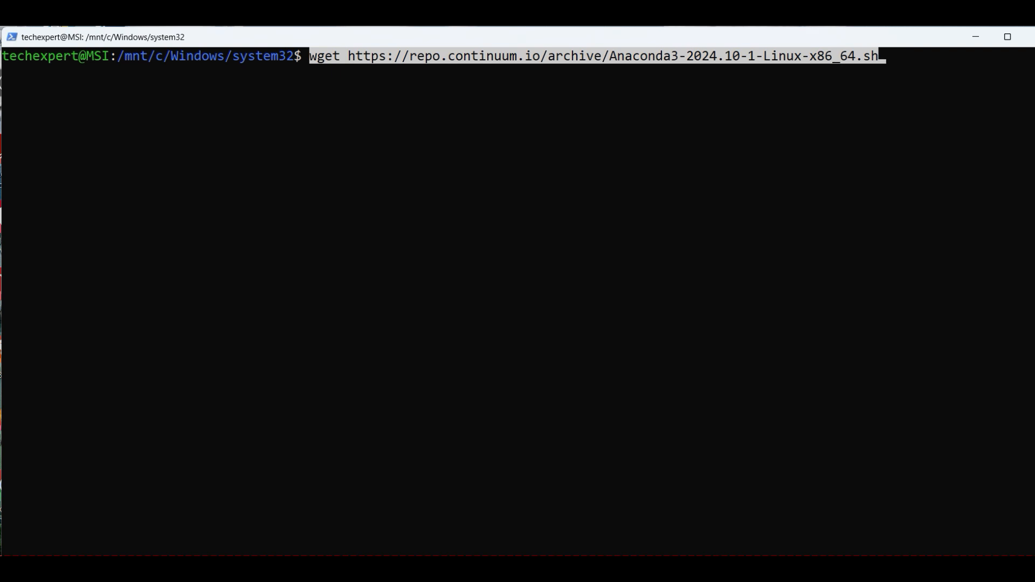
{"action": "key", "text": "Return"}
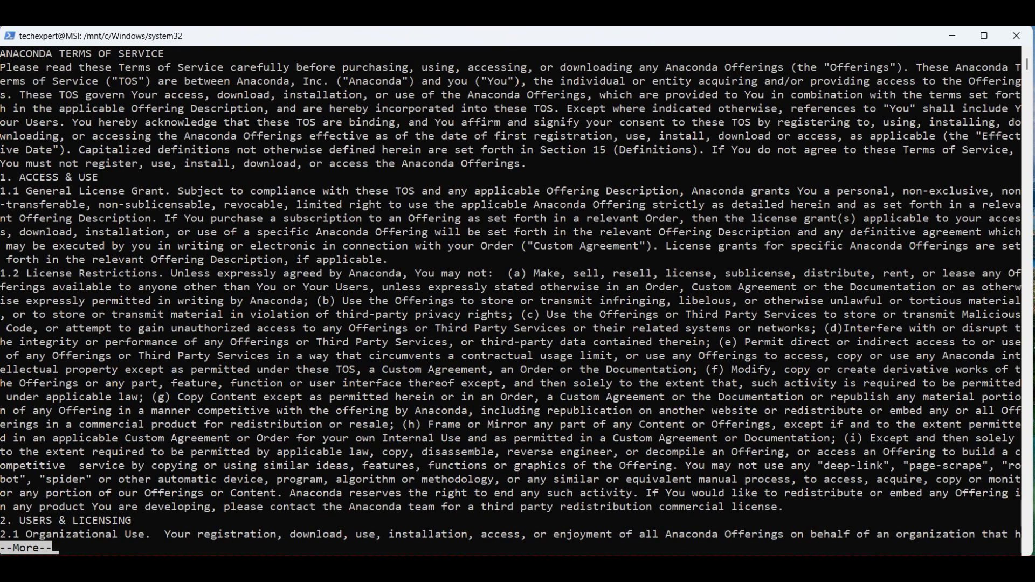
Answer yes to the license, keep the default location, and agree to conda init in the shell profile
{"action": "type", "text": "yes"}
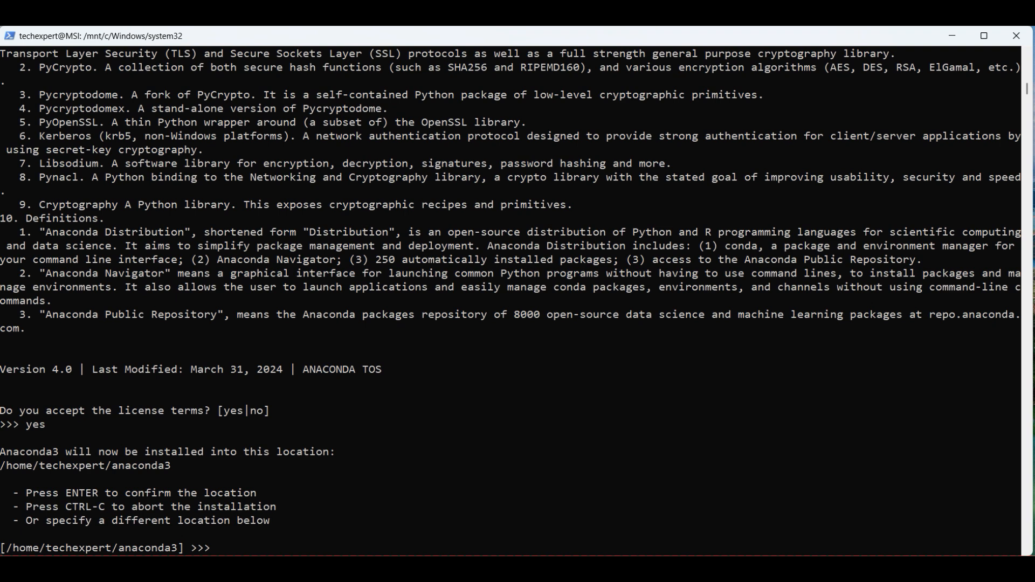
{"action": "key", "text": "Return"}
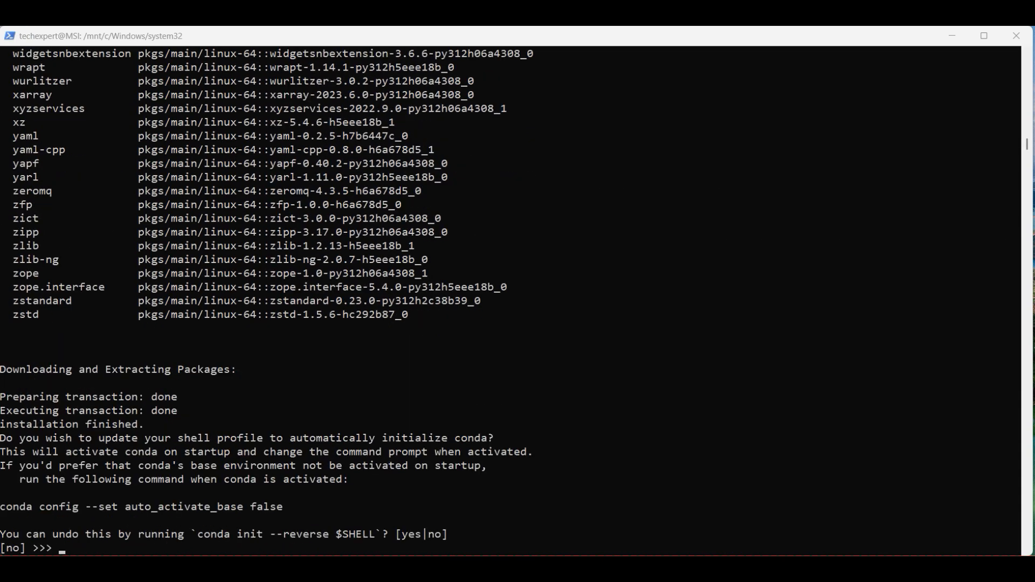
{"action": "type", "text": "yes"}
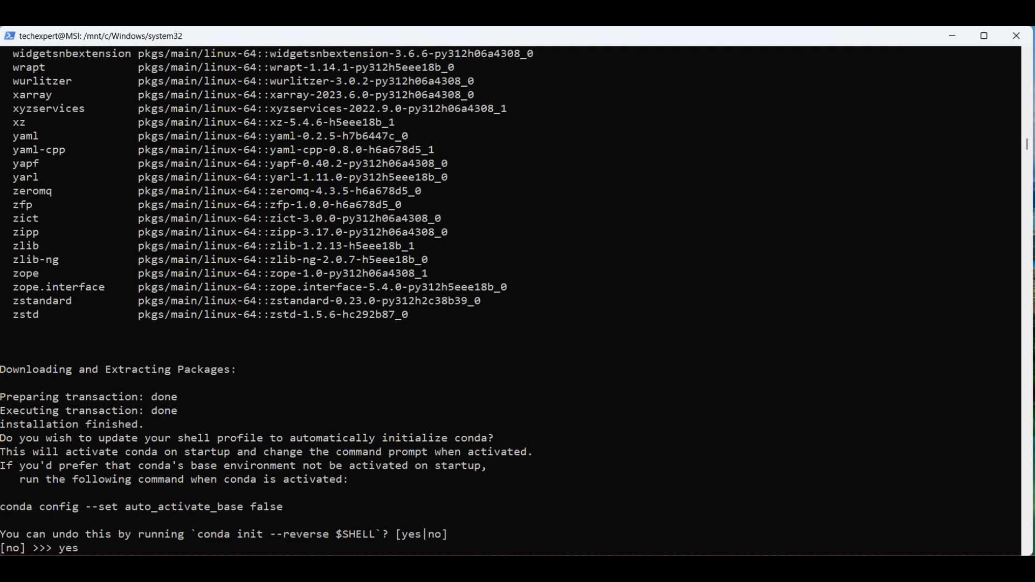
{"action": "key", "text": "Return"}
{"action": "type", "text": "env | grep SHELL"}
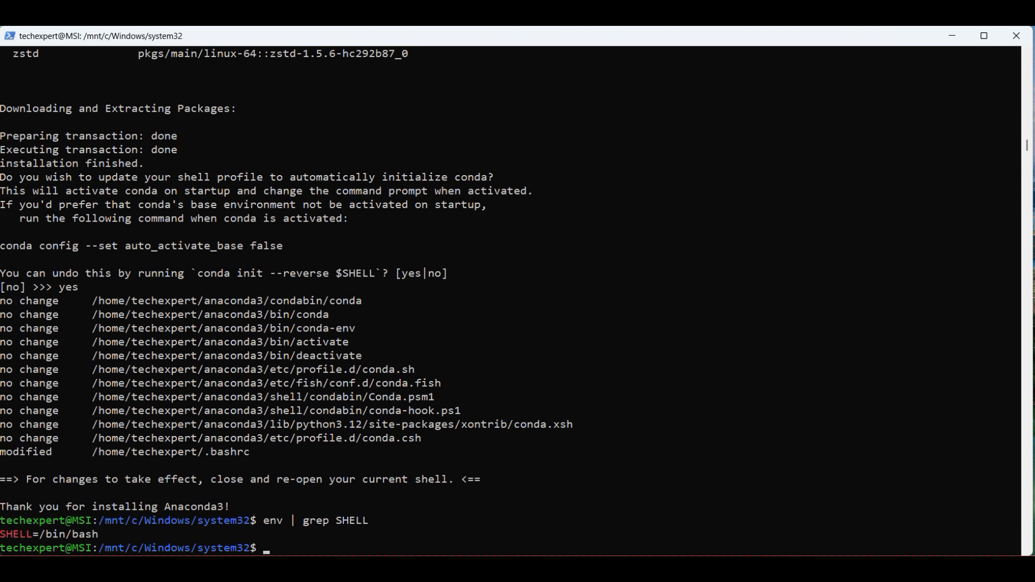
{"action": "type", "text": "cle"}
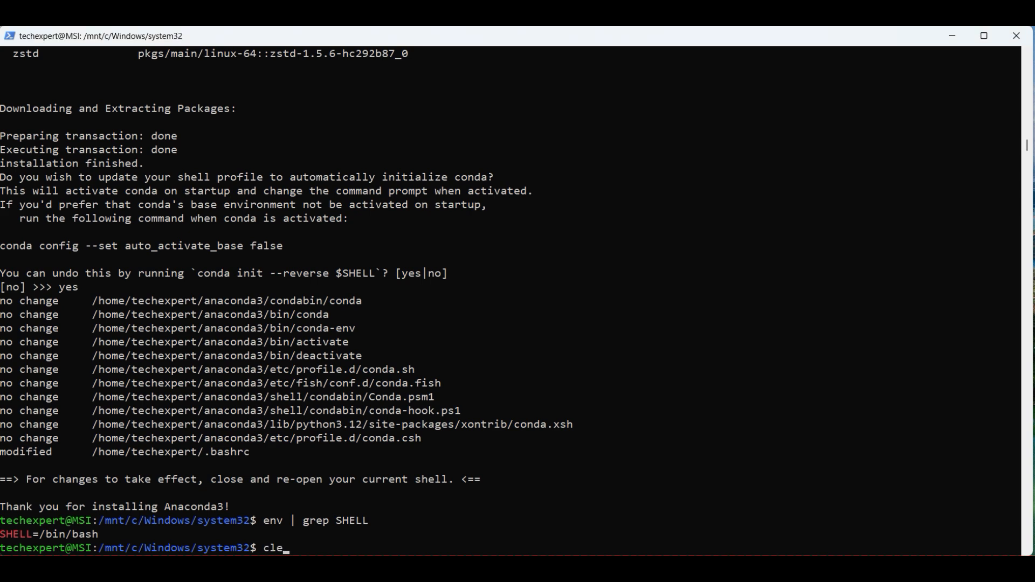
Confirm which python resolves, review ~/.bashrc in vim, and start jupyter notebook --no-browser
{"action": "key", "text": "Return"}
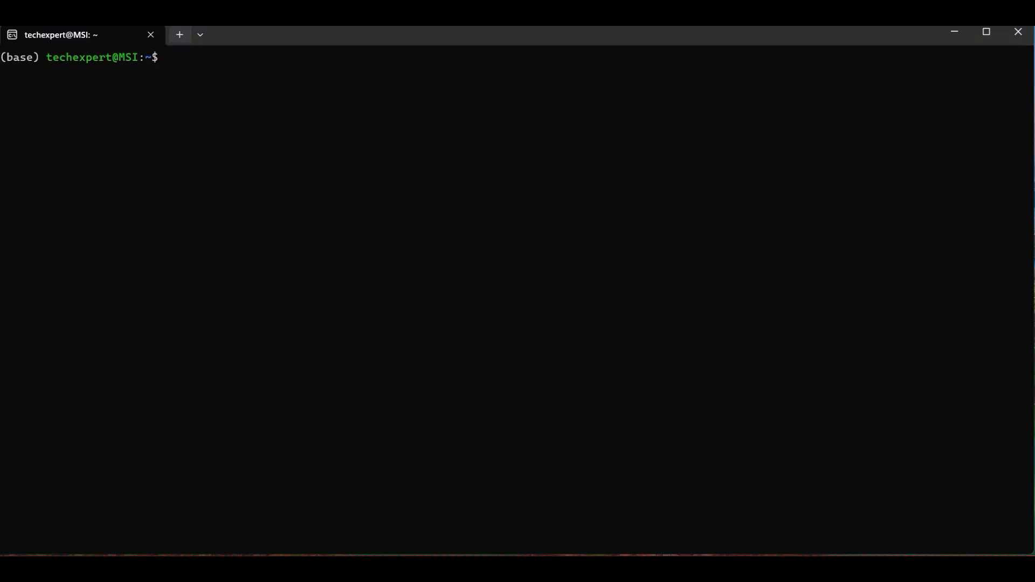
{"action": "mouse_move", "coordinate": [179, 34]}
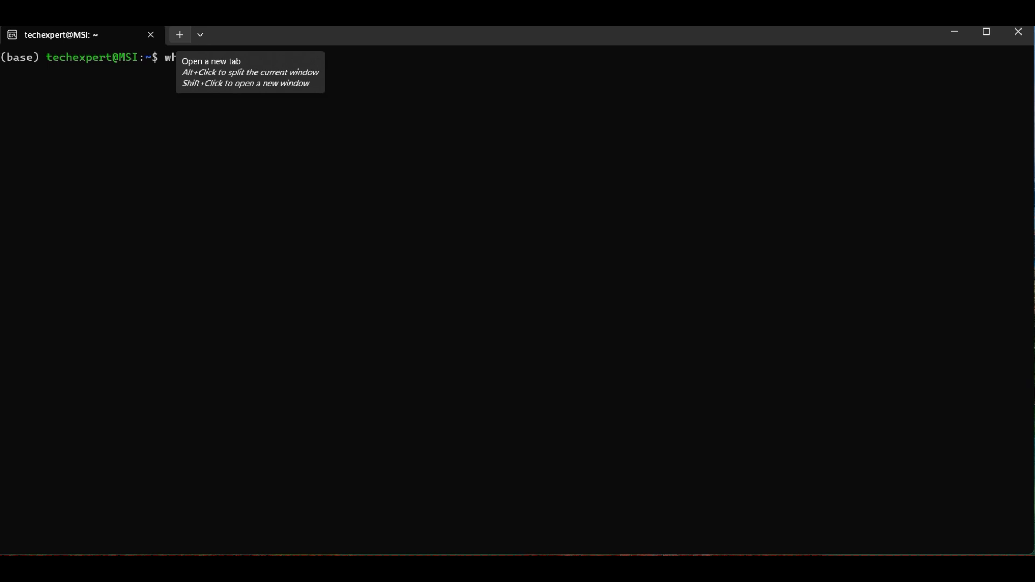
{"action": "key", "text": "Return"}
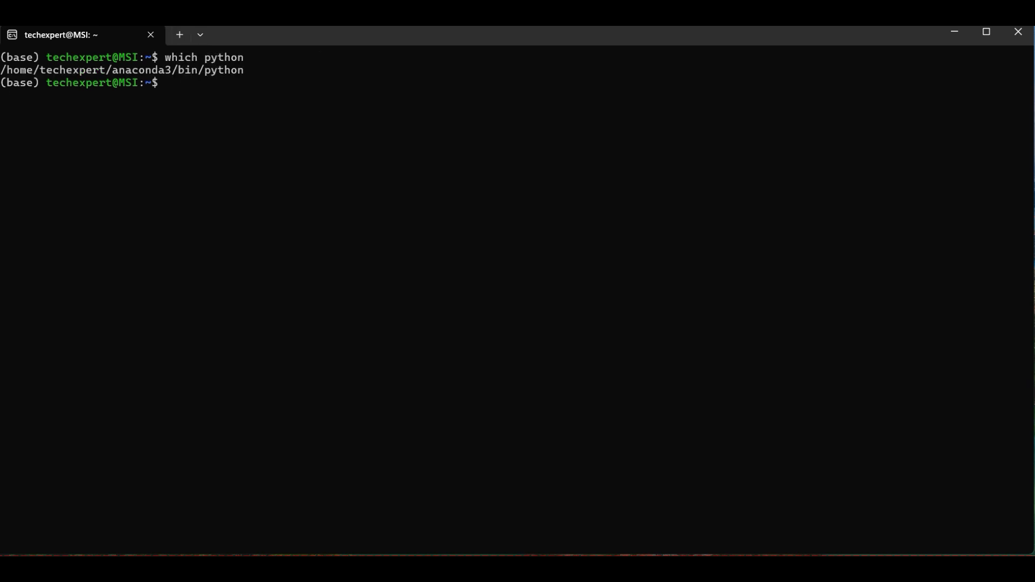
{"action": "type", "text": "vim ~/.bashrc"}
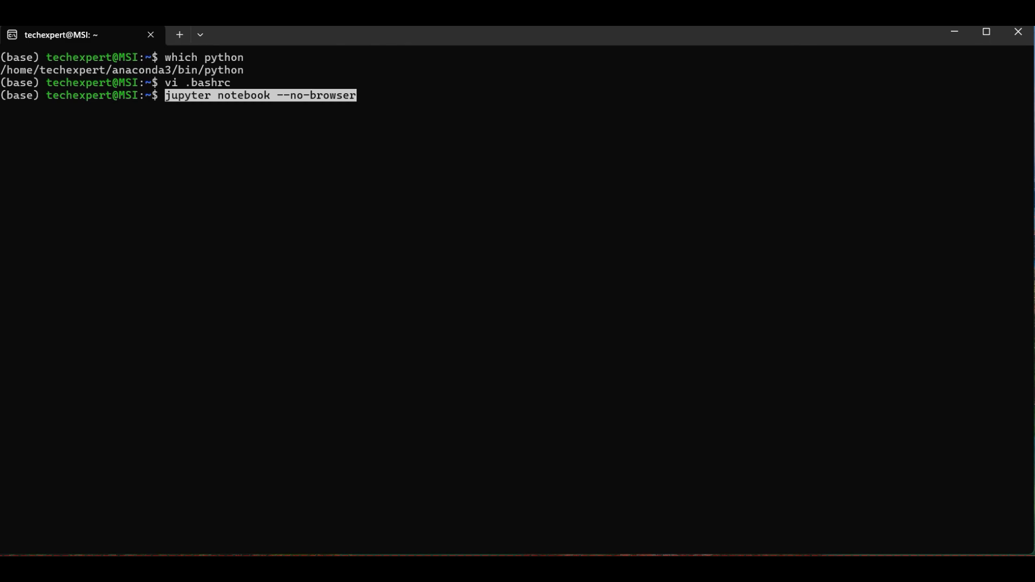
{"action": "key", "text": "Return"}
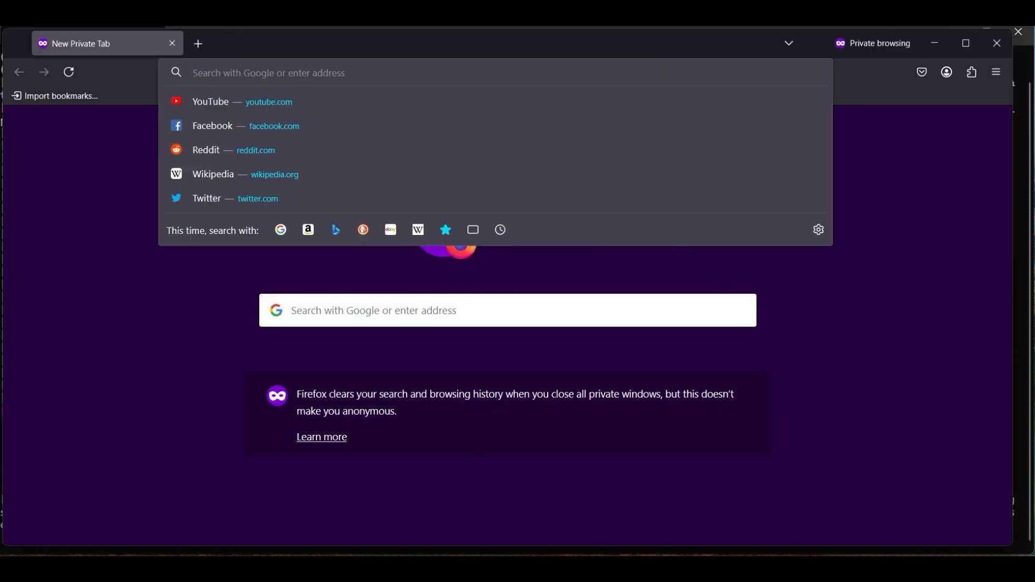
Load 127.0.0.1:8888/tree and create a new notebook on the Python 3 kernel
{"action": "type", "text": "127.0.0.1:8888/tree"}
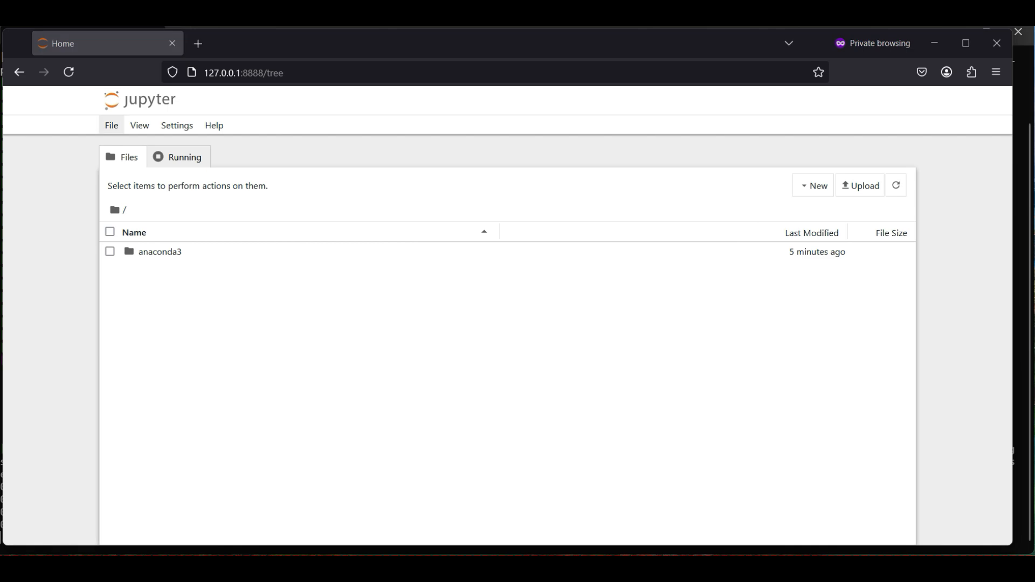
{"action": "left_click", "coordinate": [111, 125]}
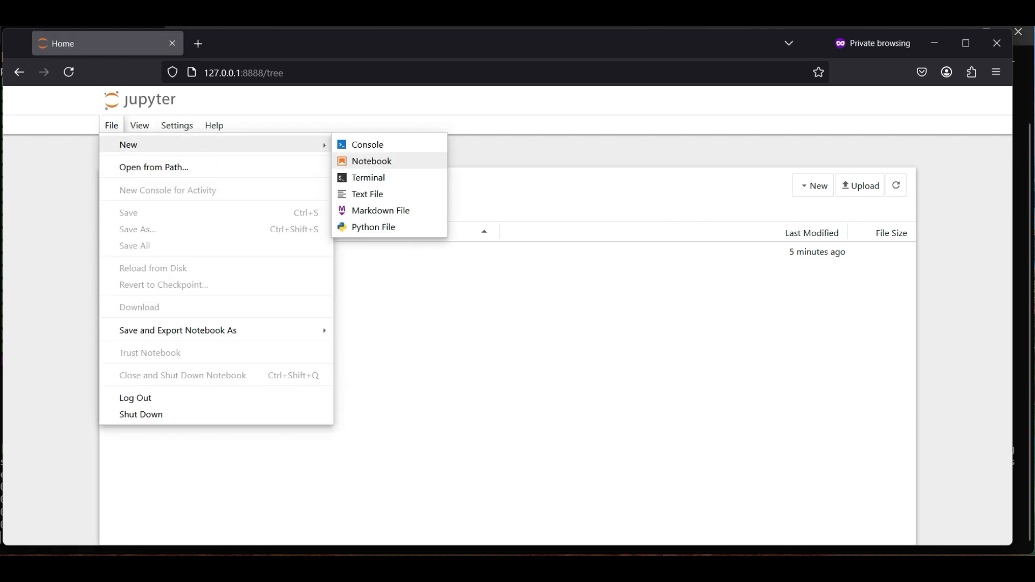
{"action": "left_click", "coordinate": [371, 161]}
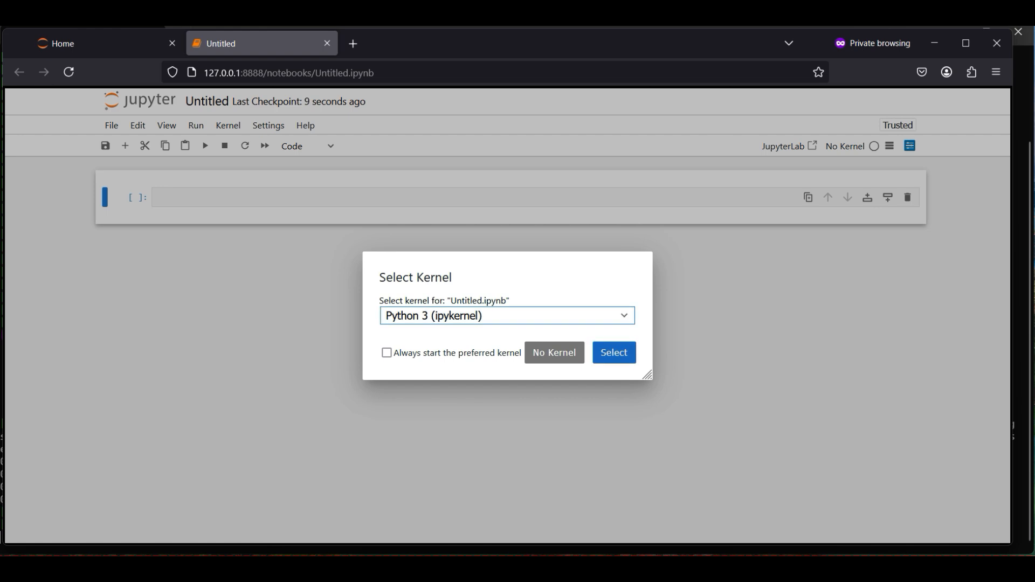
{"action": "left_click", "coordinate": [613, 352]}
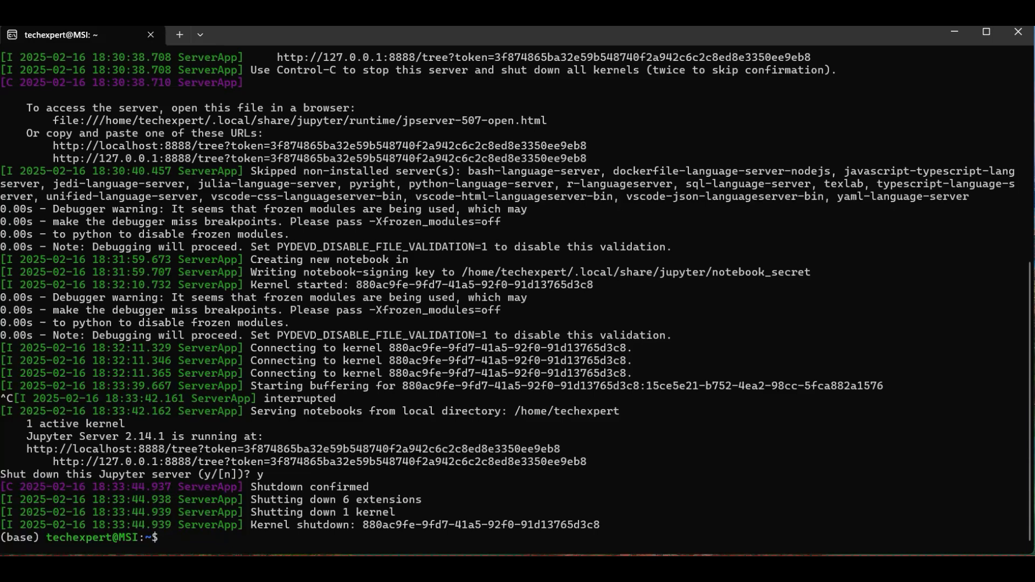
Create and activate the deepseek-ai conda environment, check nvidia-smi, and install python 3.10, numpy 1.26.4, pillow and Jupyter packages
{"action": "type", "text": "clear"}
{"action": "type", "text": "conda create -n deepseek-ai -c conda-forge -y~"}
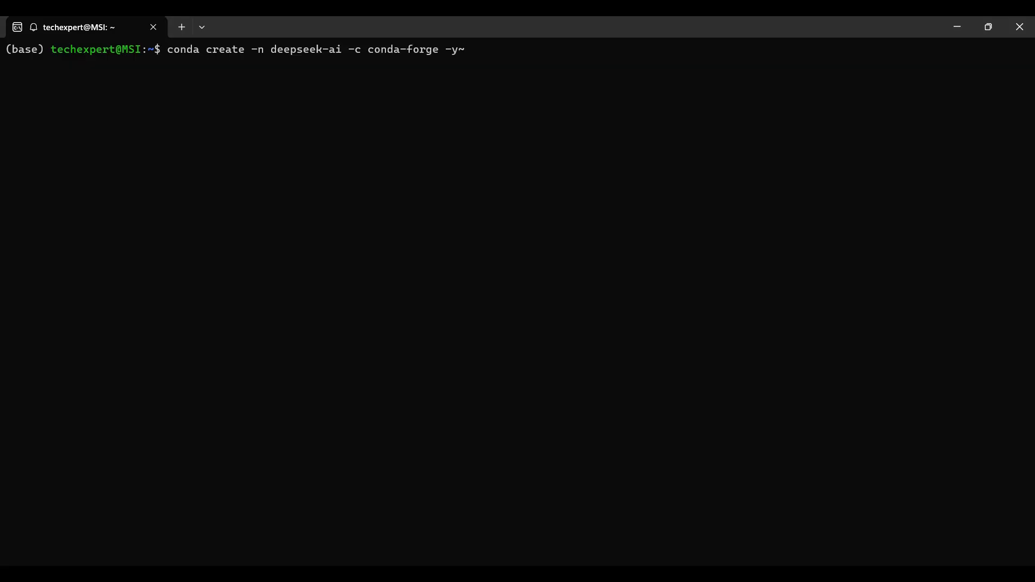
{"action": "key", "text": "Return"}
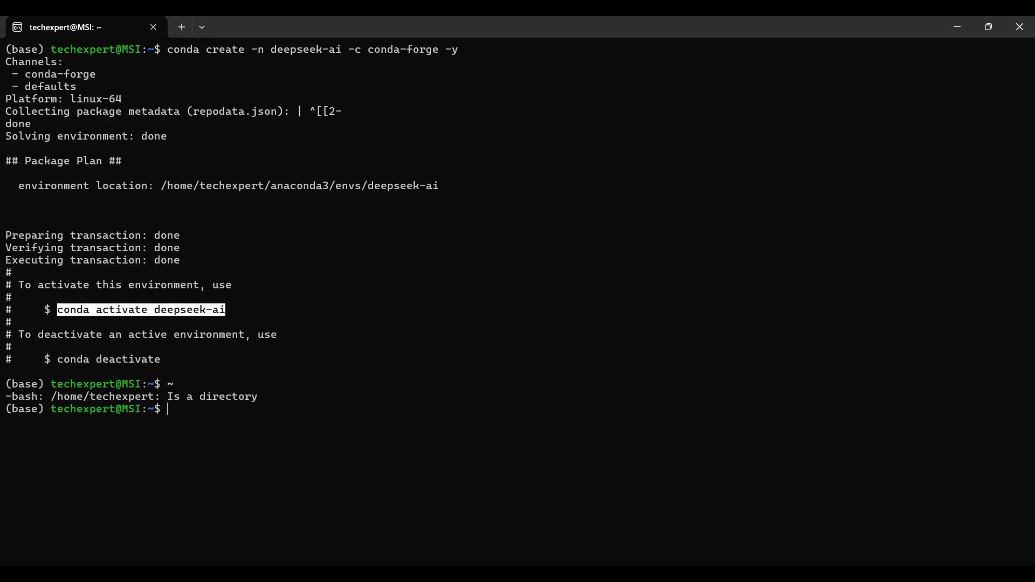
{"action": "type", "text": "conda activate deepseek-ai"}
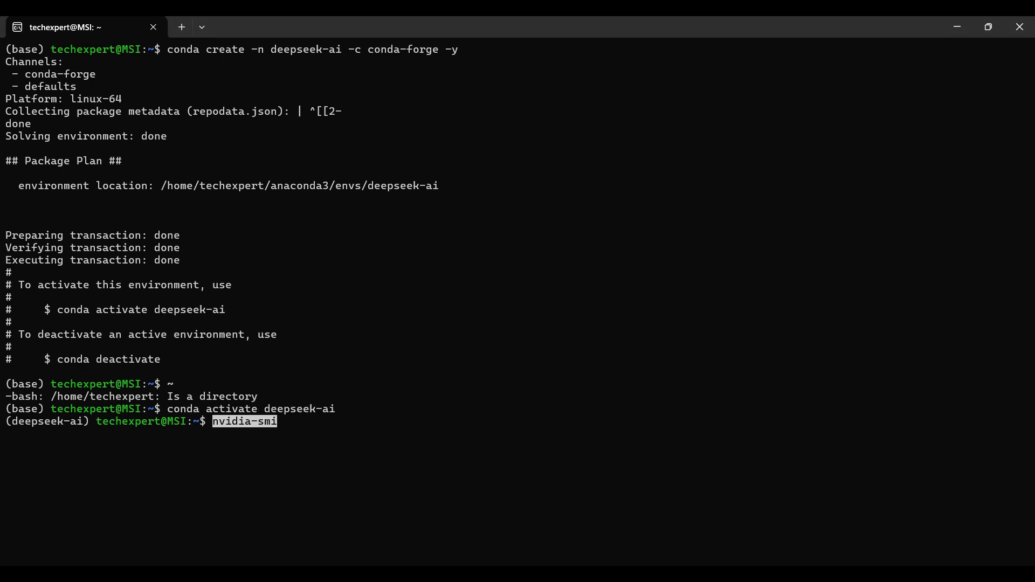
{"action": "key", "text": "Return"}
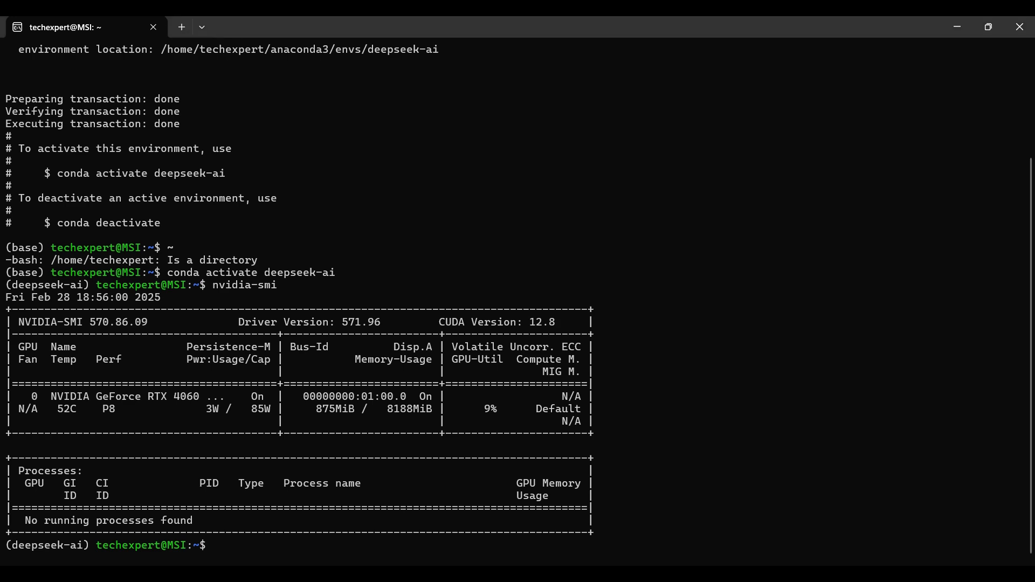
{"action": "type", "text": "conda install python=3.10 numpy=1.26.4 pillow ipykernel jupyter nb_conda_kernels ipywidgets -c conda-forge -y"}
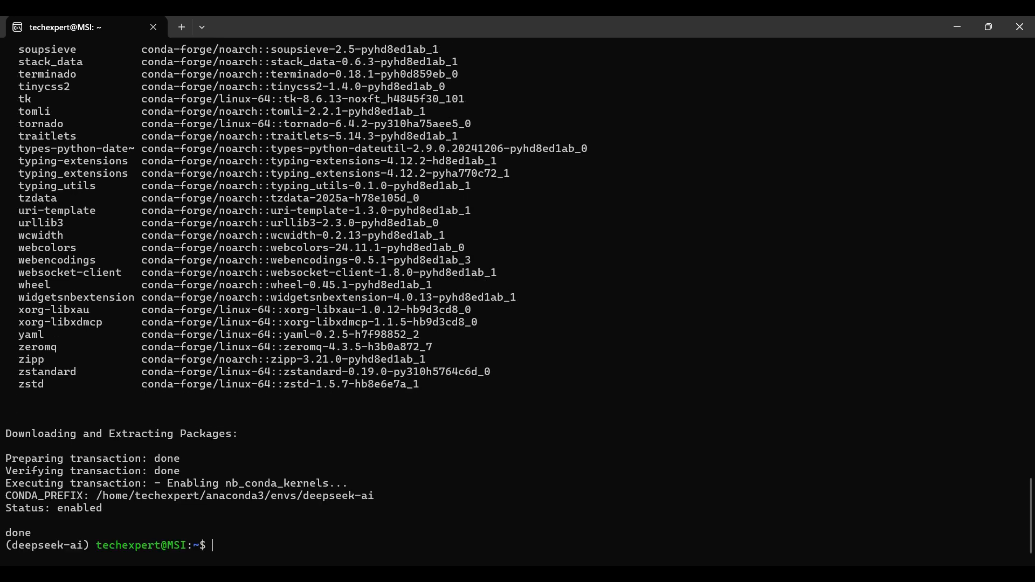
Install transformers from its GitHub source and xformers 0.0.21 with pip
{"action": "type", "text": "pip install git+https://github.com/huggingface/transformers"}
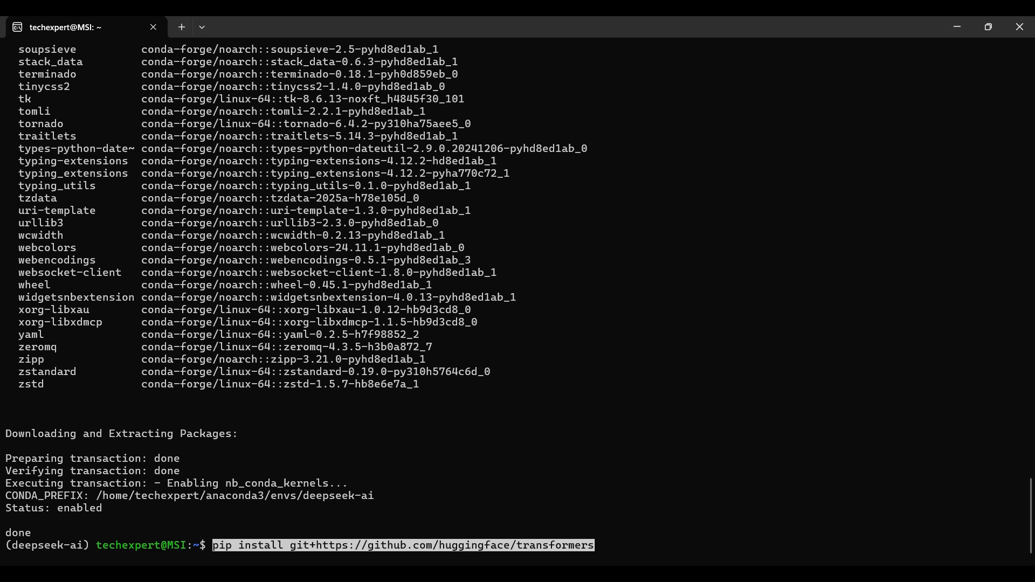
{"action": "key", "text": "Return"}
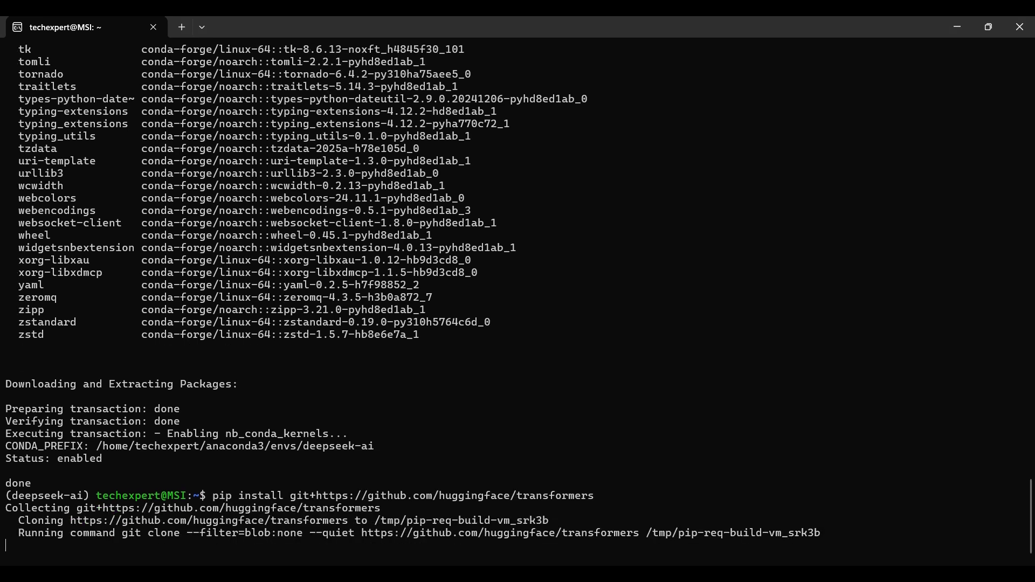
{"action": "scroll", "scroll_direction": "down", "scroll_amount": 3}
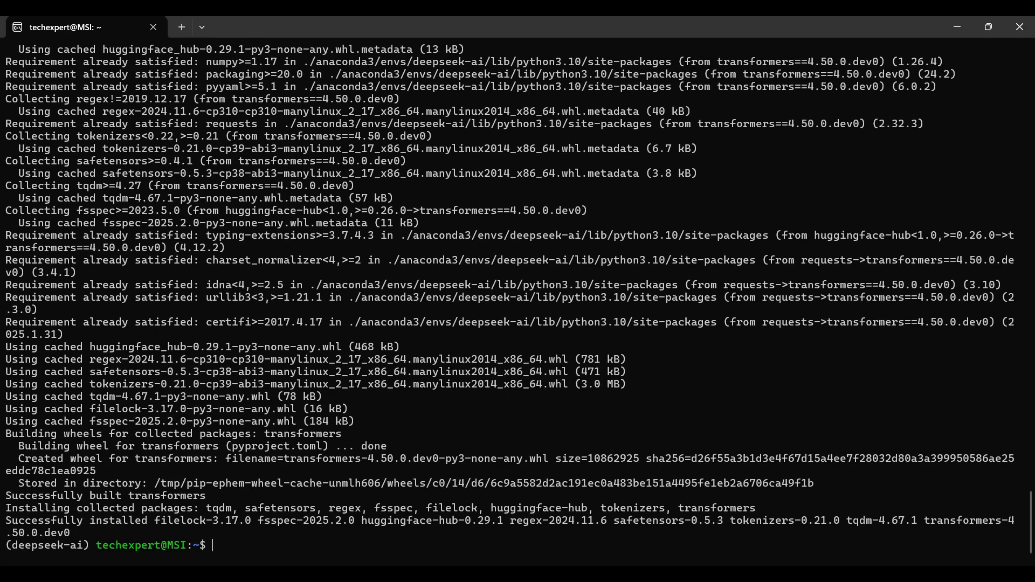
{"action": "type", "text": "pip install xformers==0.0.21"}
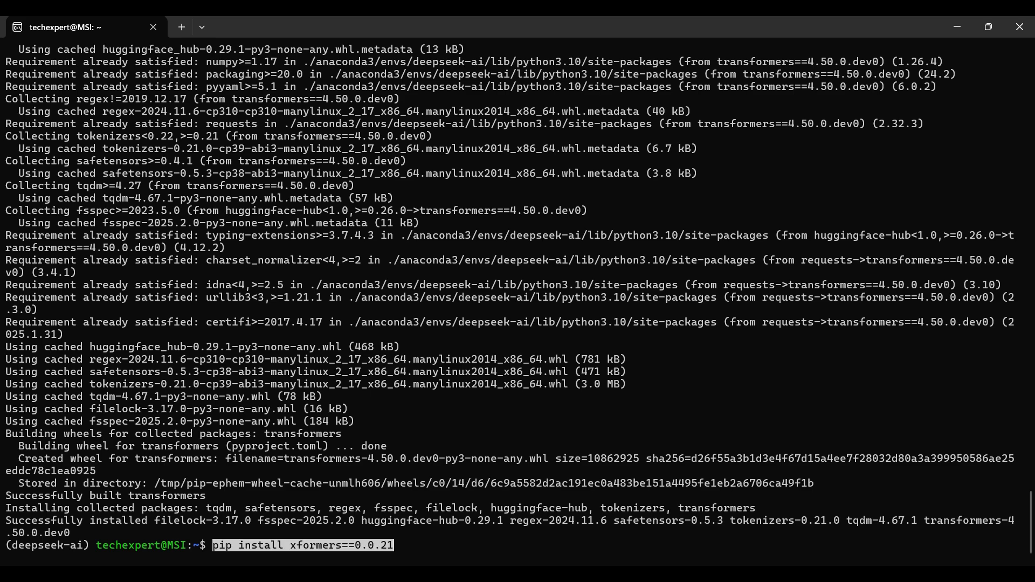
{"action": "key", "text": "Return"}
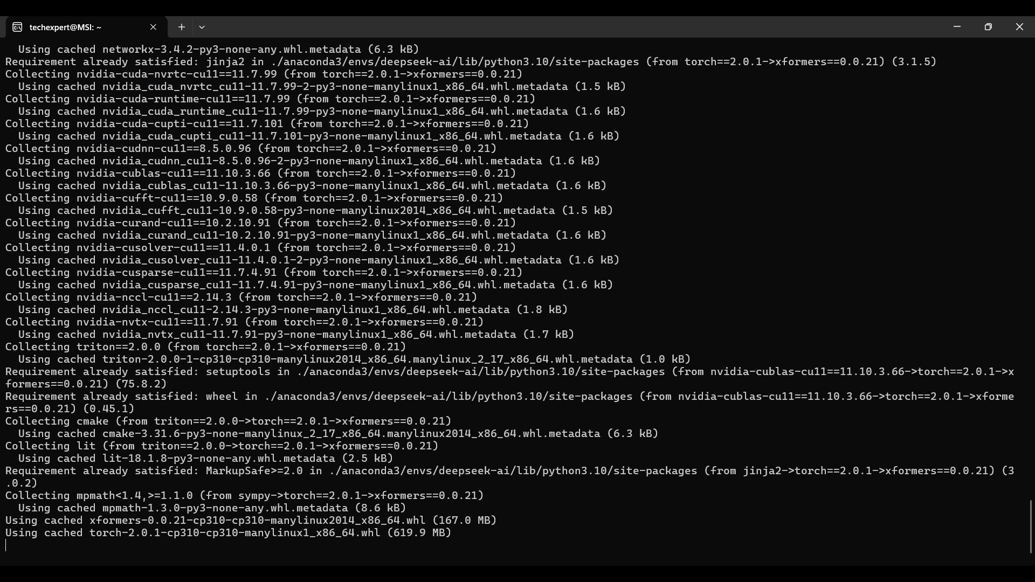
Install the CUDA 11.8 builds of torch, torchaudio and torchvision, then clear the terminal
{"action": "scroll", "scroll_direction": "down", "scroll_amount": 3}
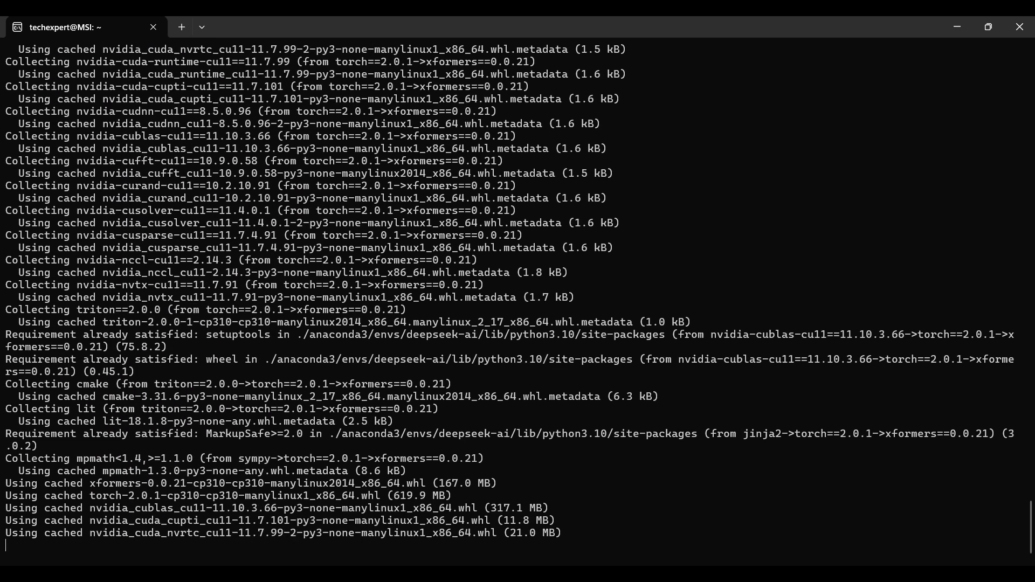
{"action": "scroll", "scroll_direction": "down", "scroll_amount": 3}
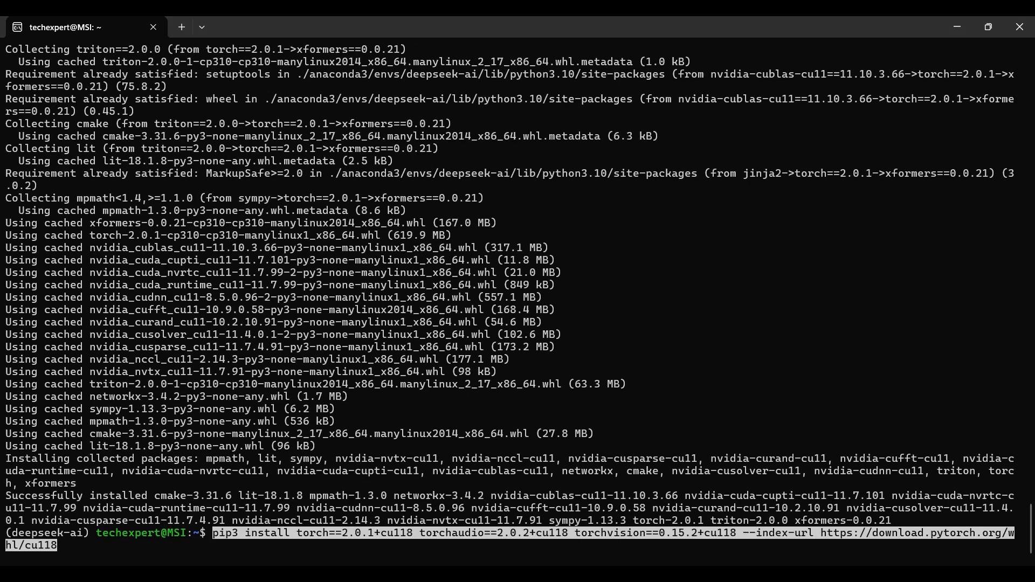
{"action": "key", "text": "Return"}
{"action": "type", "text": "clear"}
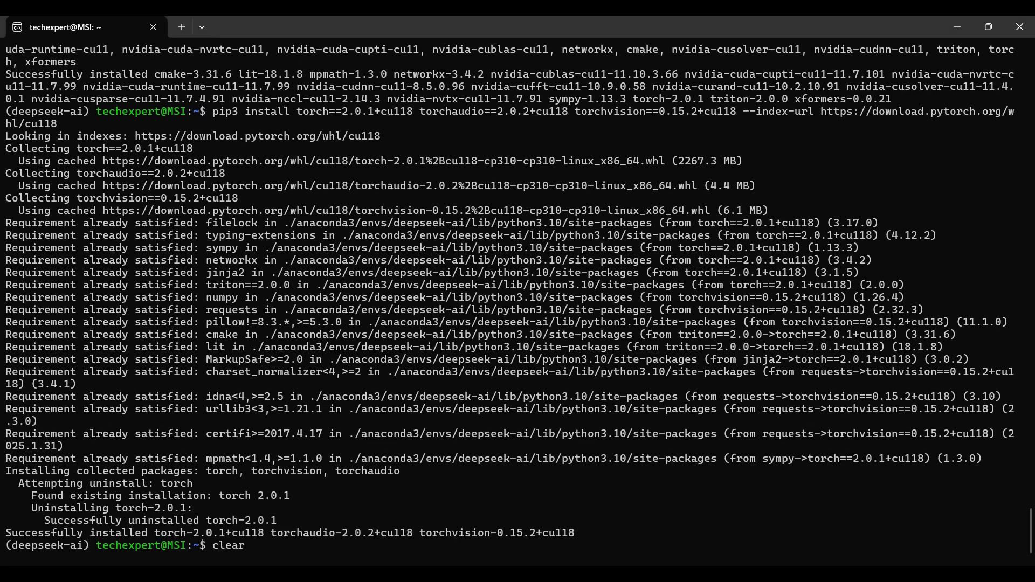
{"action": "key", "text": "Return"}
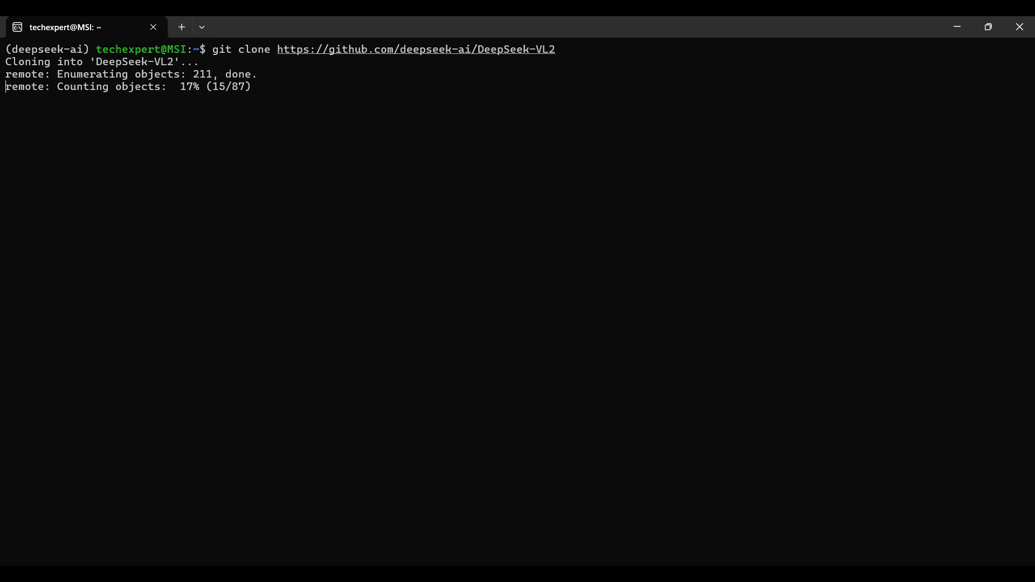
Enter the cloned DeepSeek-VL2 folder and install its package in editable mode
{"action": "type", "text": "cd DeepSeek-VL2"}
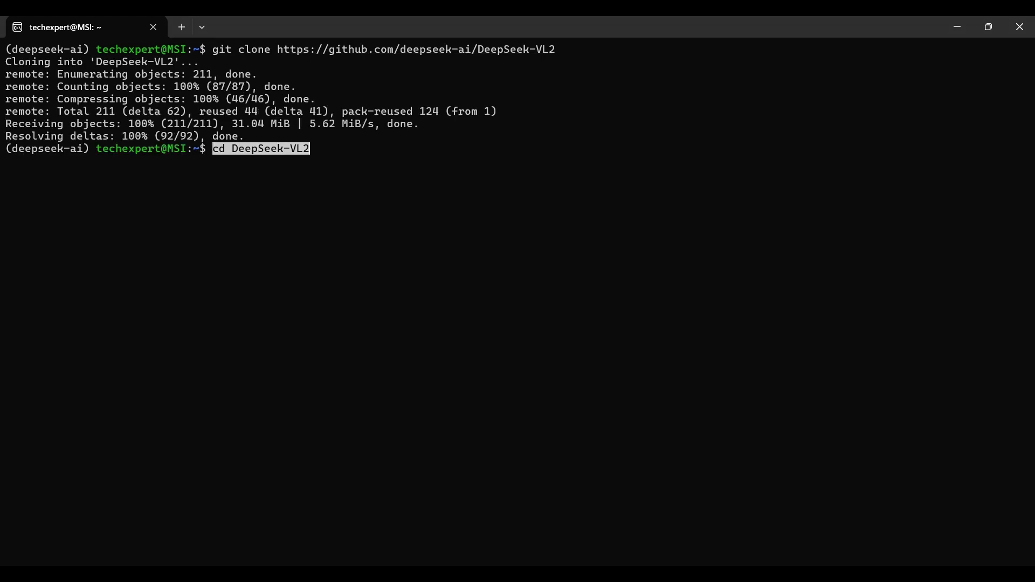
{"action": "key", "text": "Return"}
{"action": "type", "text": "dir"}
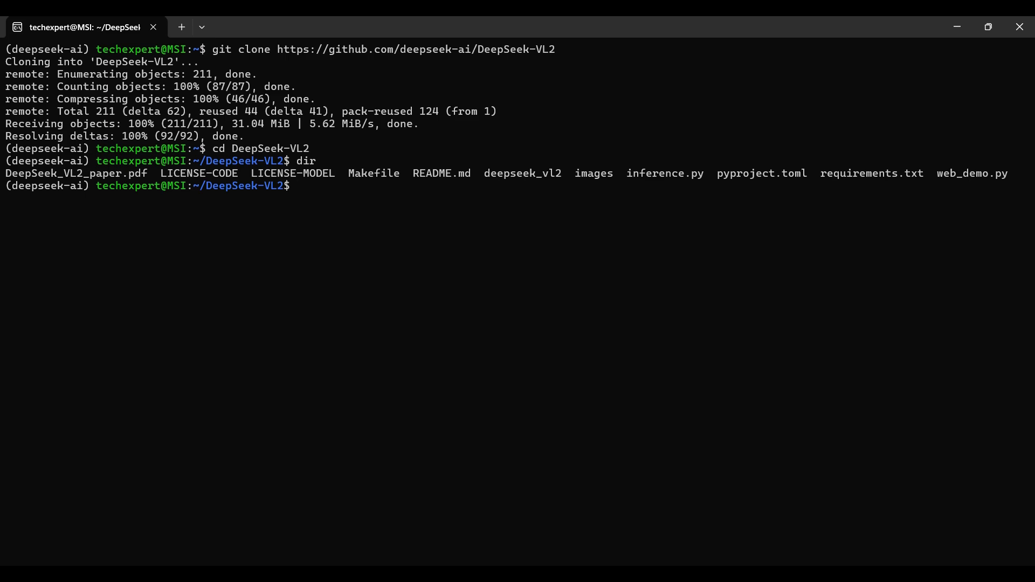
{"action": "type", "text": "pip install -e ."}
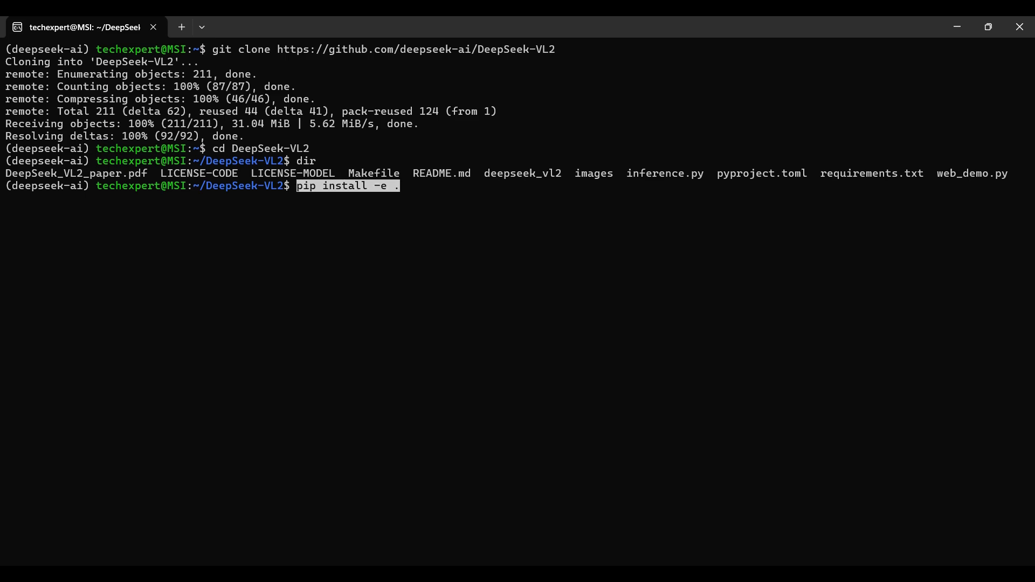
{"action": "key", "text": "Return"}
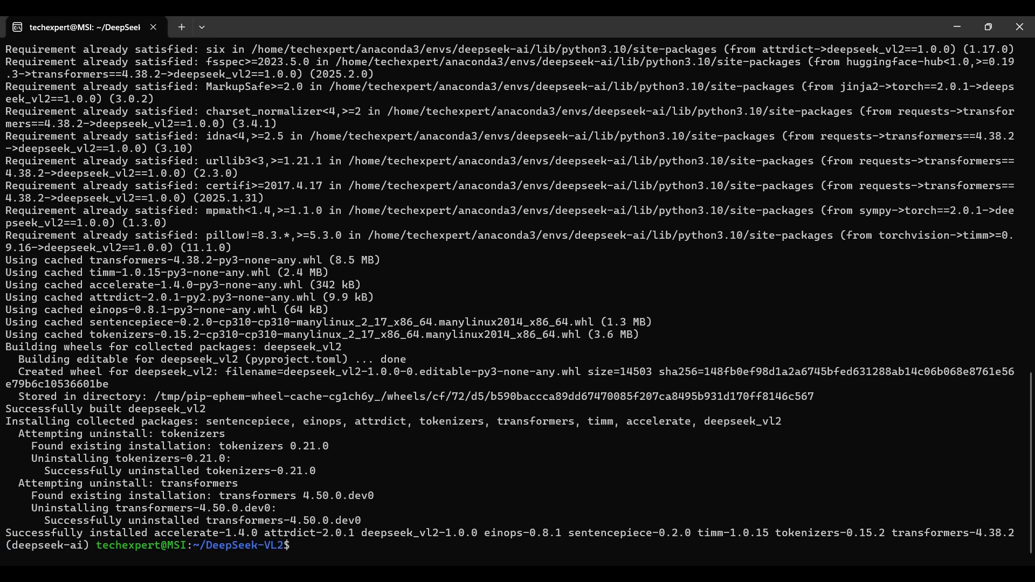
Register the deepseek-ai environment as a Jupyter kernel with ipykernel install
{"action": "type", "text": "python -m ipykernel install --prefix=/home/techexpert/anaconda3/envs/deepseek-ai --name deepseek-ai"}
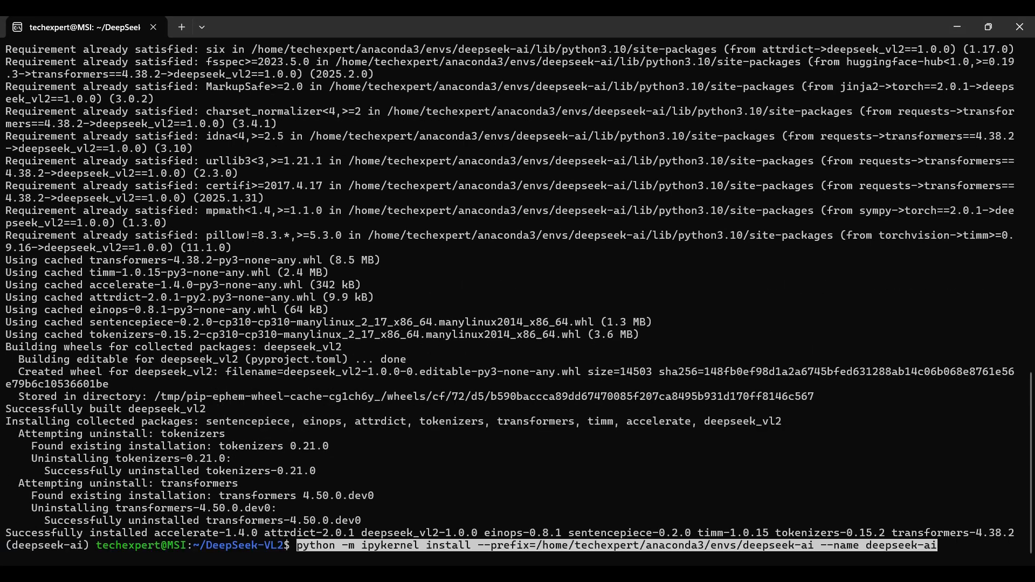
{"action": "key", "text": "Return"}
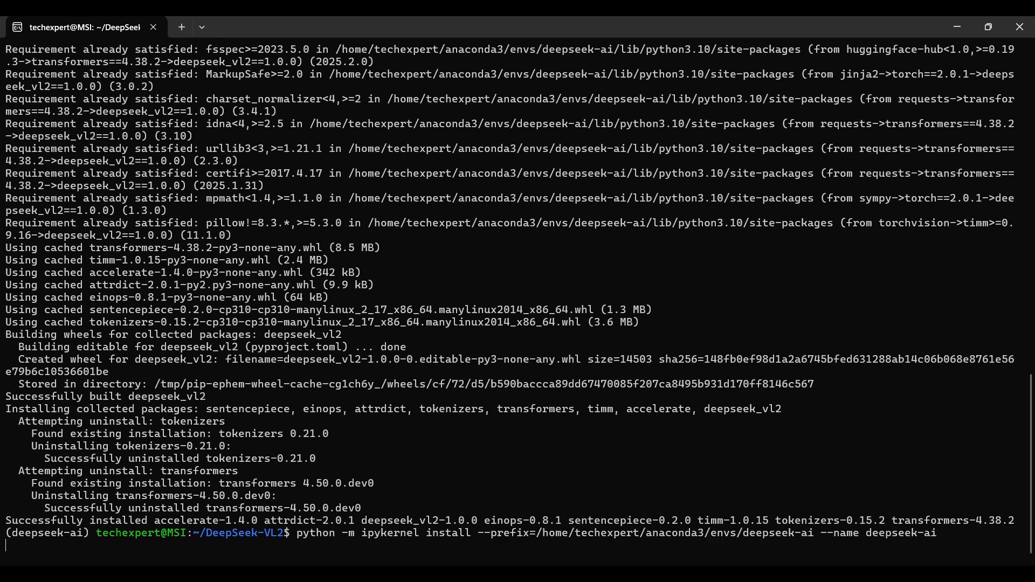
{"action": "key", "text": "Return"}
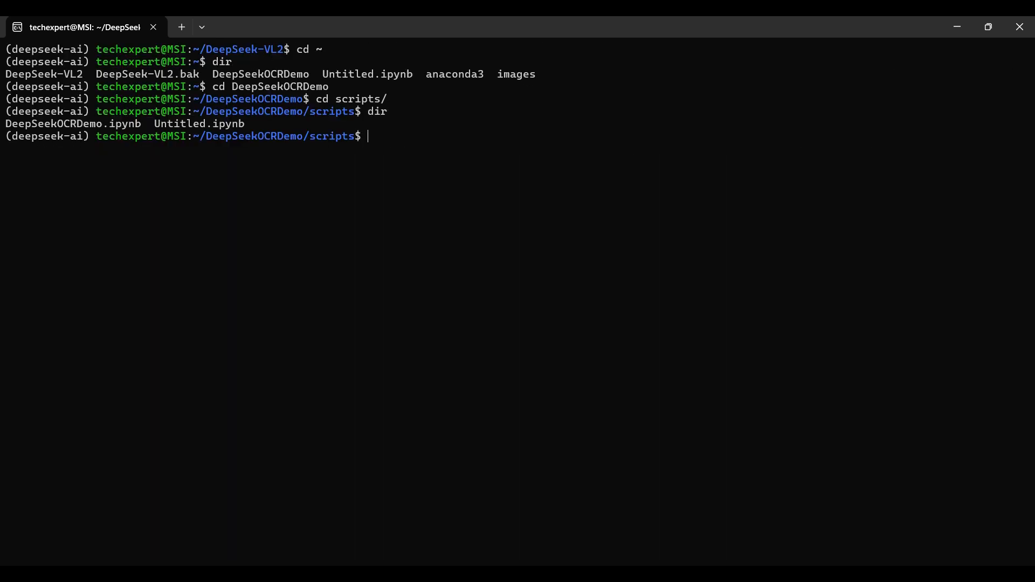
Launch the Jupyter Notebook server from the DeepSeekOCRDemo scripts folder
{"action": "type", "text": "jupyter notebook"}
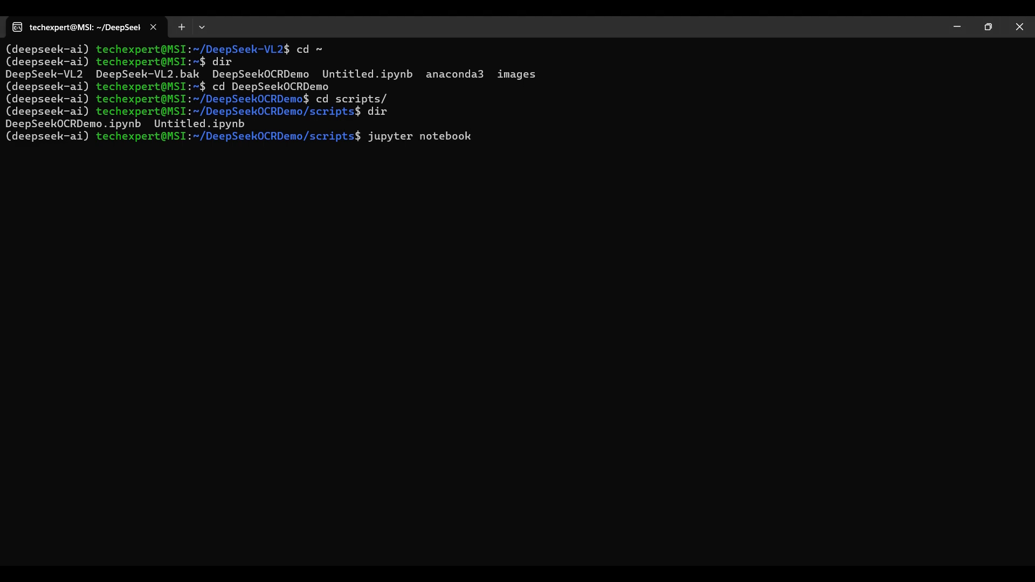
{"action": "key", "text": "Return"}
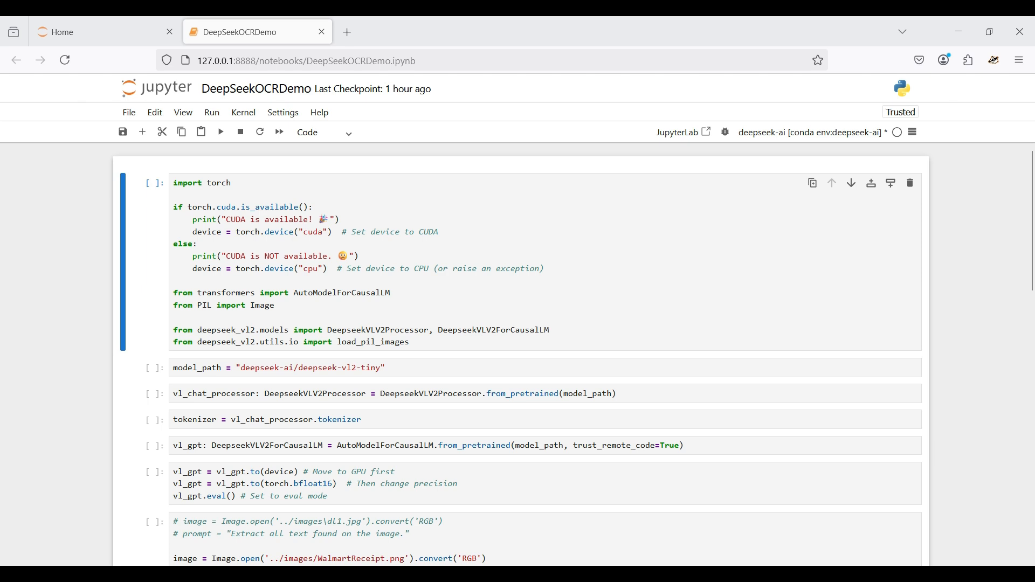
Run the import/CUDA-check cell, then the model_path and deepseek-vl2-tiny processor cells
{"action": "left_click", "coordinate": [336, 219]}
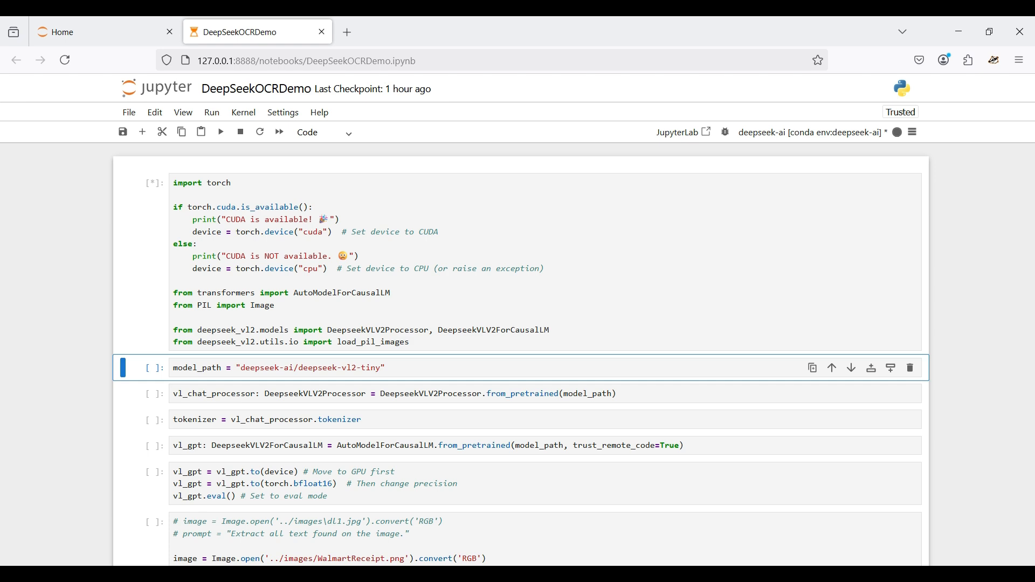
{"action": "left_click", "coordinate": [220, 132]}
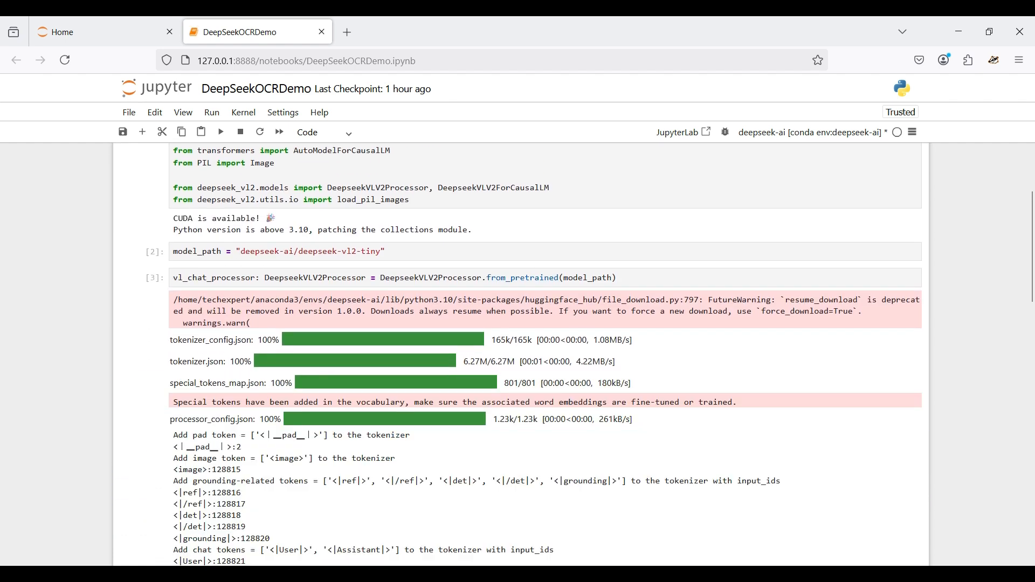
Load the deepseek-vl2-tiny tokenizer and weights, then move the model to the GPU in bfloat16
{"action": "scroll", "scroll_direction": "down", "scroll_amount": 3}
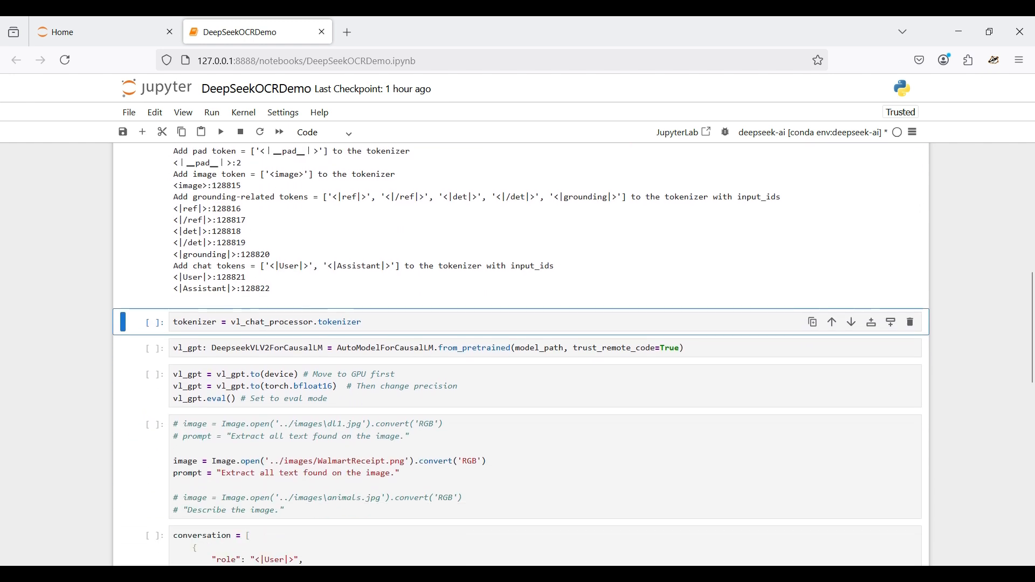
{"action": "scroll", "scroll_direction": "down", "scroll_amount": 3}
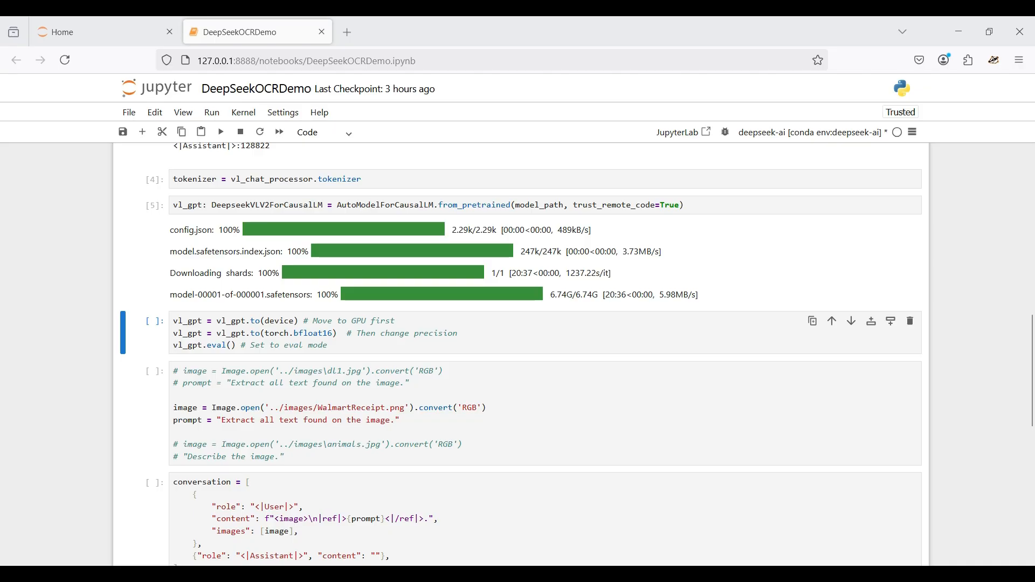
{"action": "left_click", "coordinate": [327, 345]}
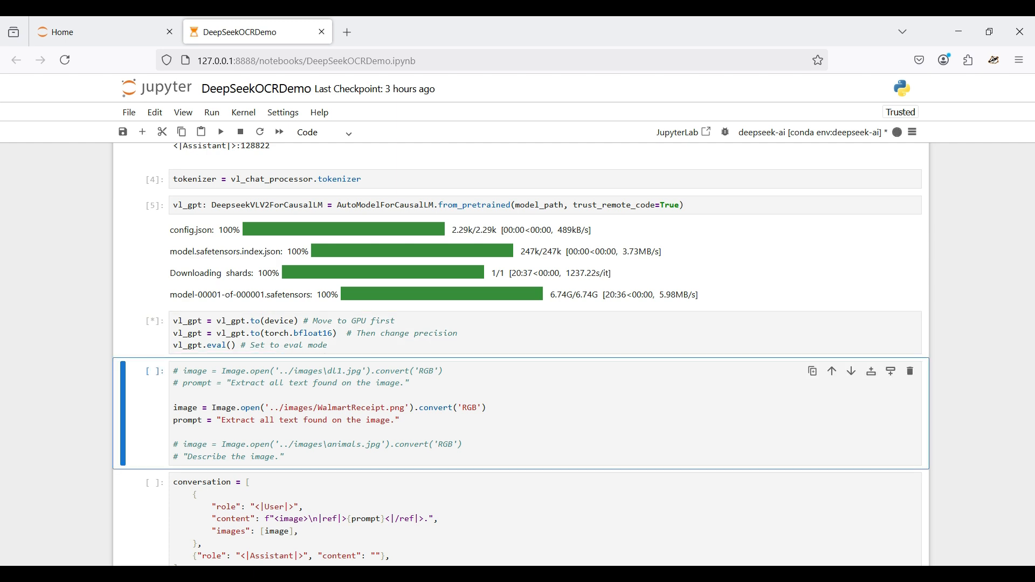
Load WalmartReceipt.png with the extraction prompt, build the conversation and prepare inputs and embeddings
{"action": "left_click", "coordinate": [220, 132]}
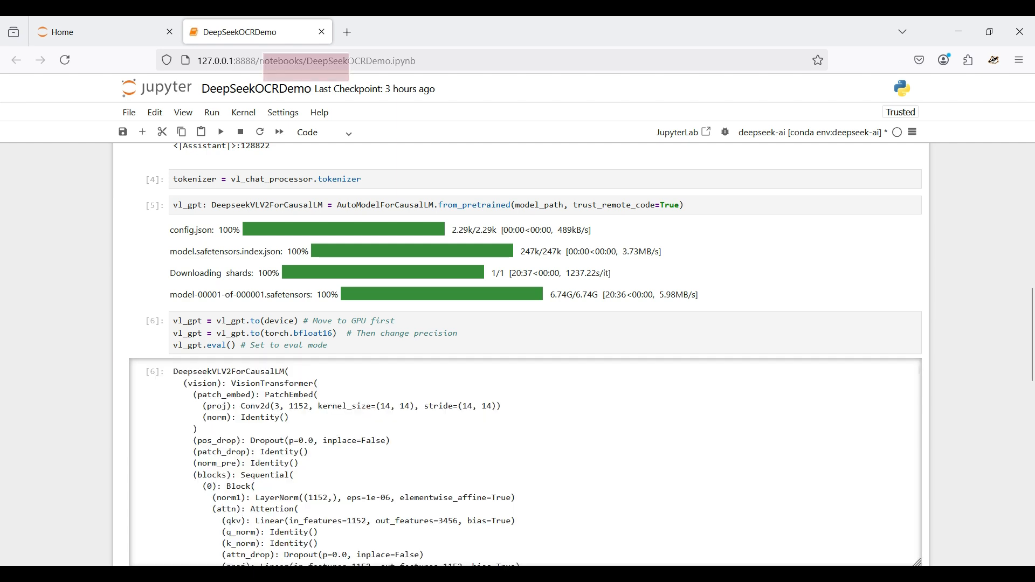
{"action": "scroll", "scroll_direction": "down", "scroll_amount": 3}
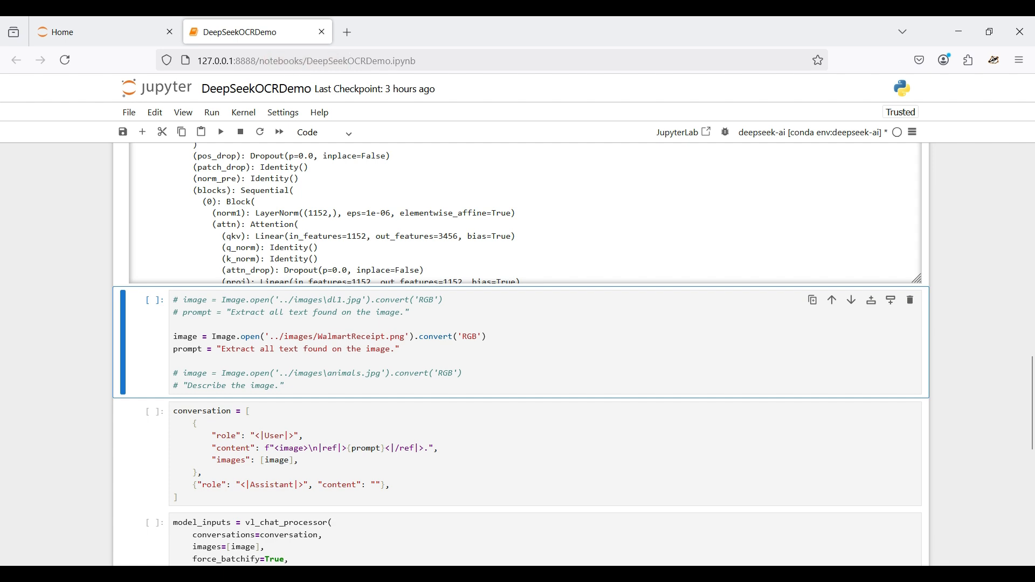
{"action": "left_click", "coordinate": [198, 361]}
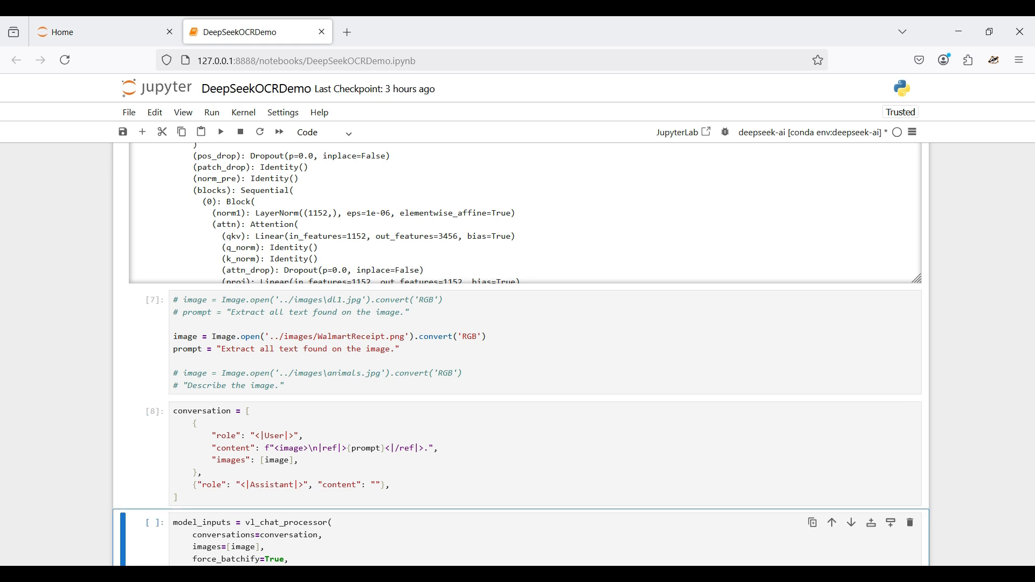
{"action": "scroll", "scroll_direction": "down", "scroll_amount": 3}
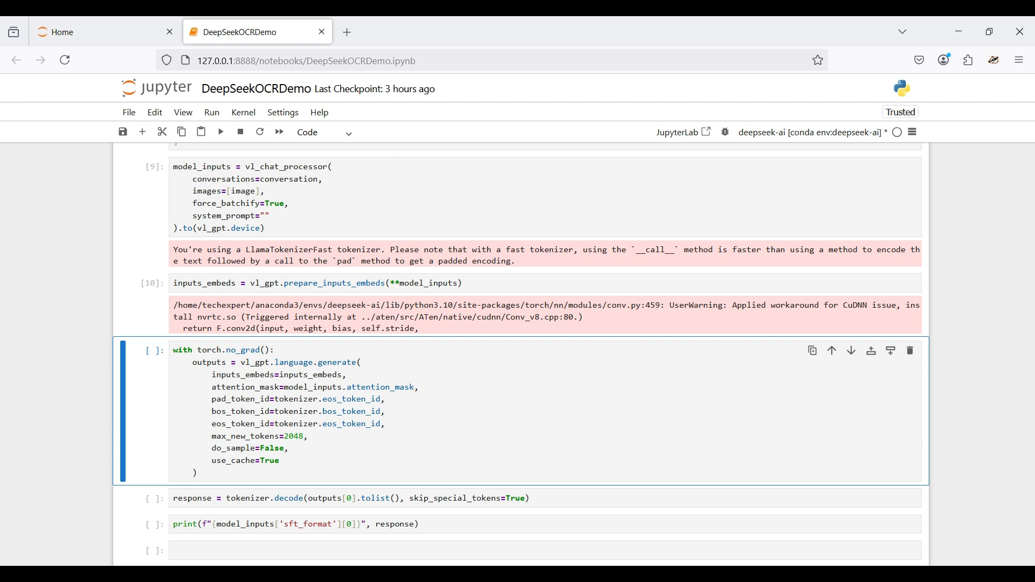
Generate and decode the answer, printing receipt text starting '98788822 HAPPY MART 131 N MAIN ST'
{"action": "left_click", "coordinate": [220, 132]}
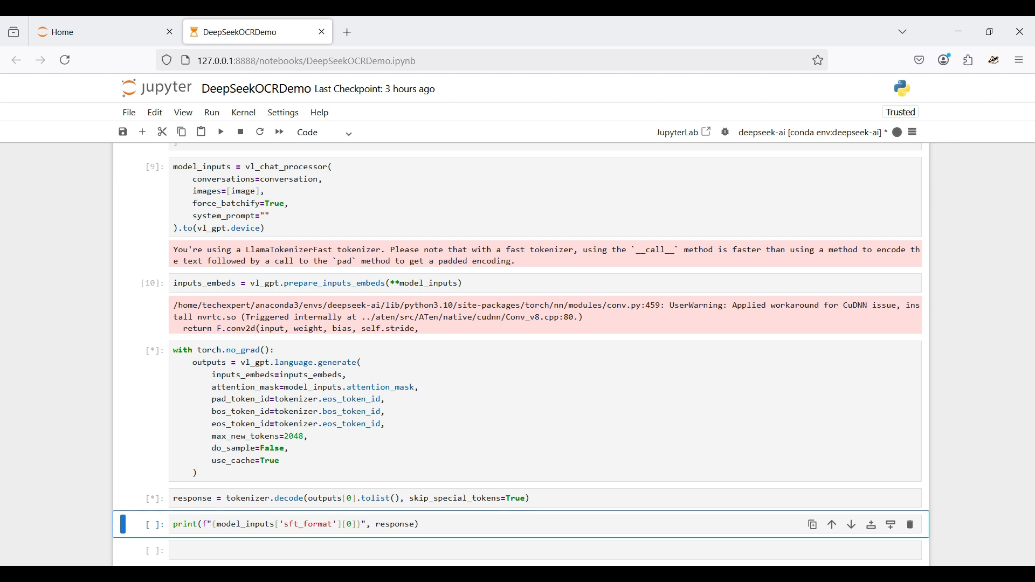
{"action": "scroll", "scroll_direction": "down", "scroll_amount": 3}
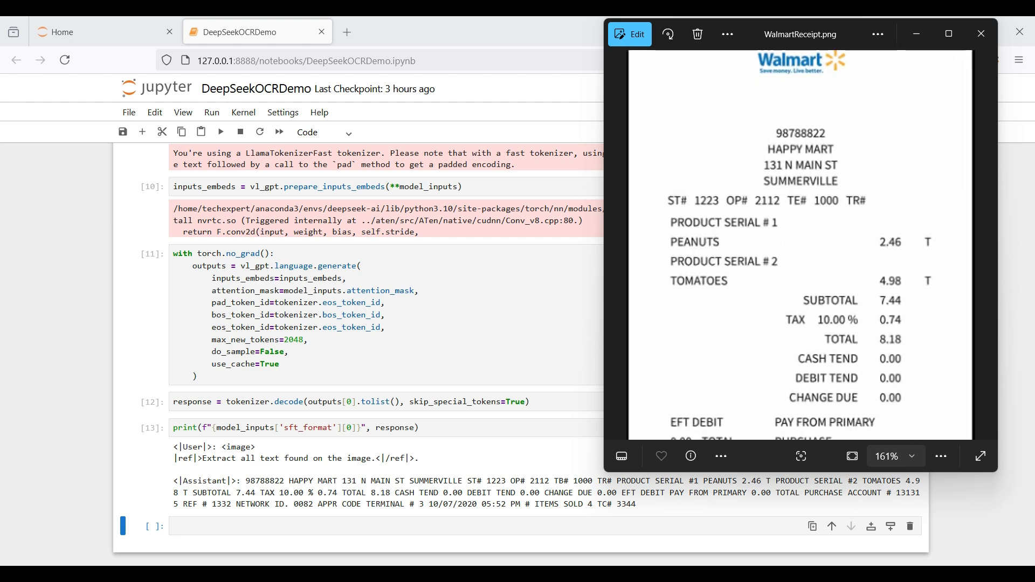
Zoom into the receipt, then zoom back out so the whole receipt fits the Photos window
{"action": "left_click", "coordinate": [920, 456]}
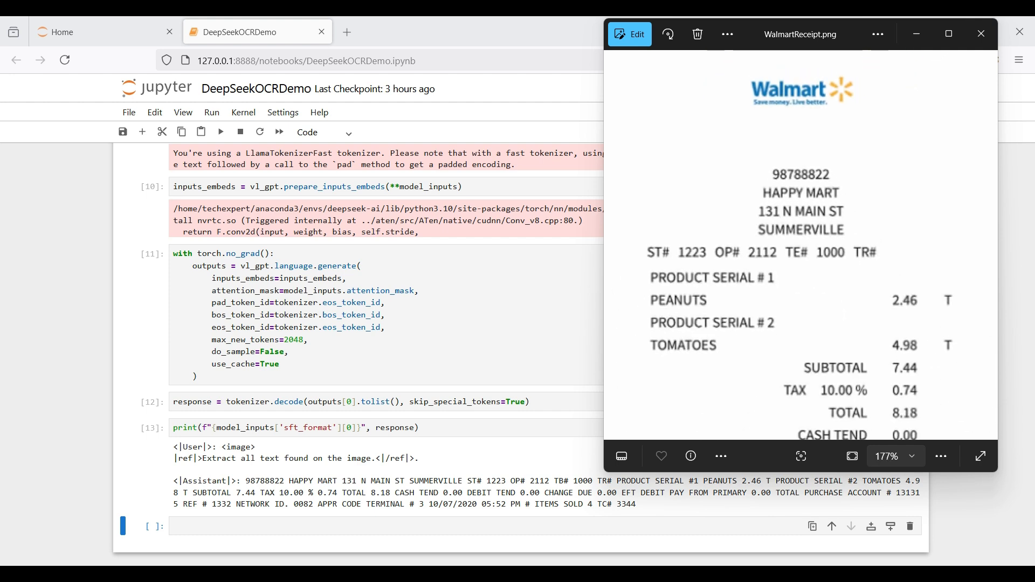
{"action": "left_click", "coordinate": [914, 456]}
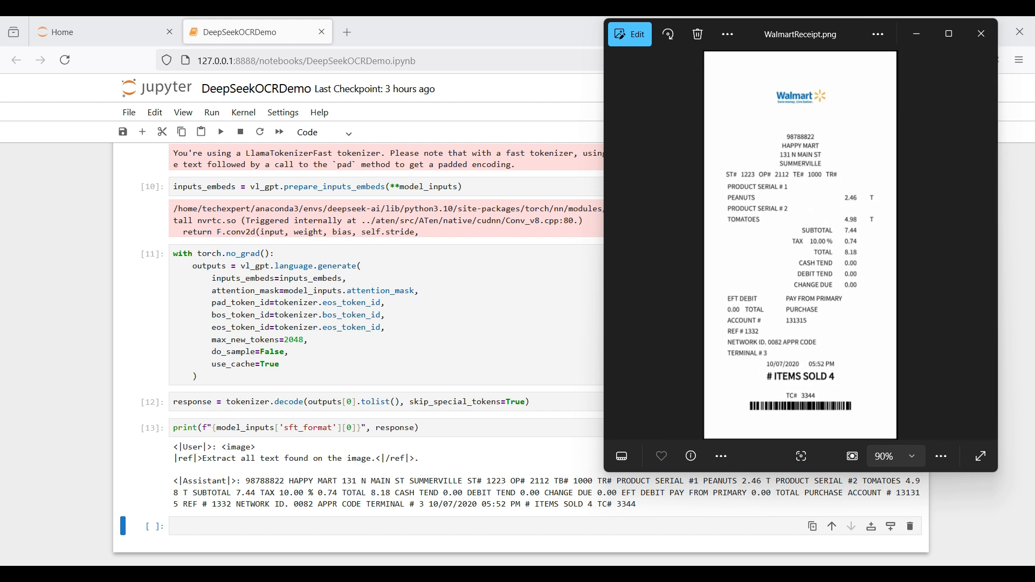